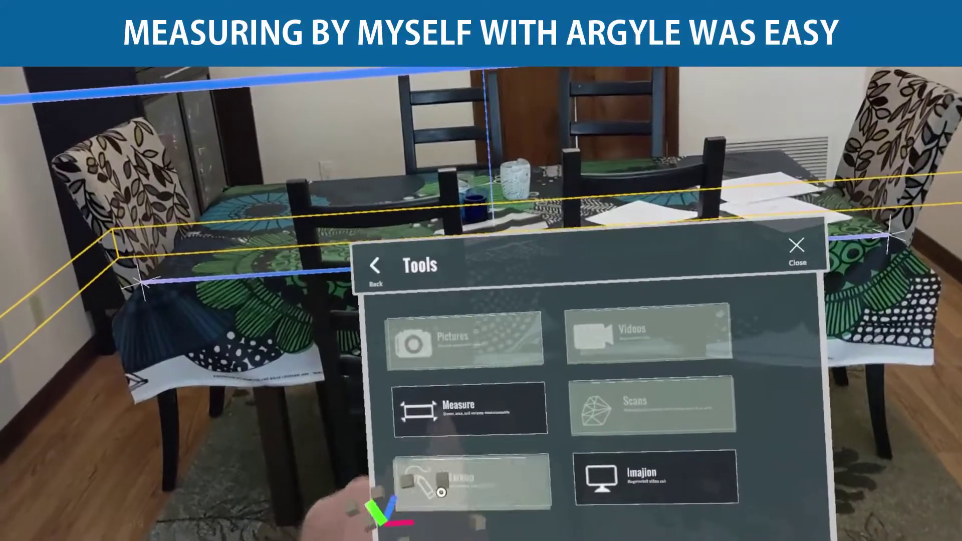
- Open Argyle's Measure tool over the dining table, showing 11'-4.37" and 0'-11.81" lines
{"action": "left_click", "coordinate": [461, 412]}
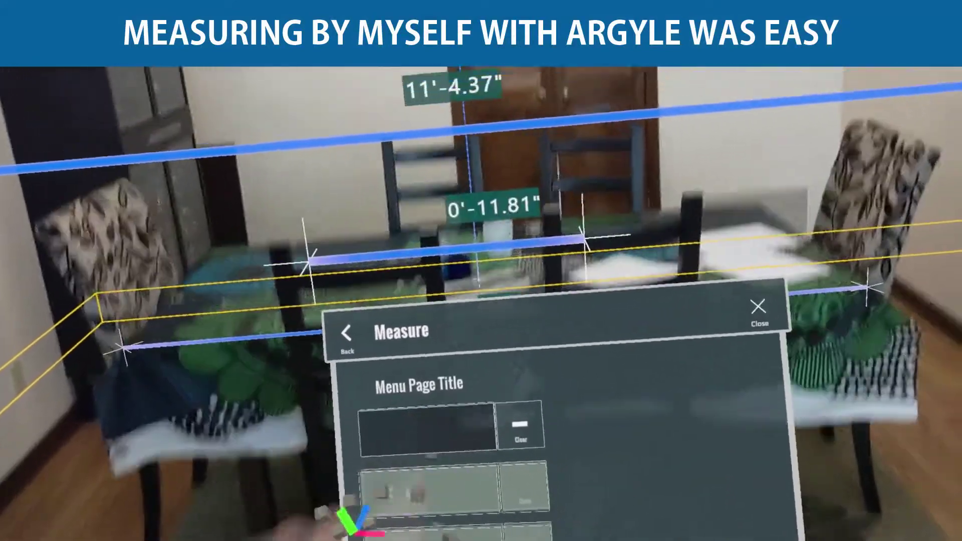